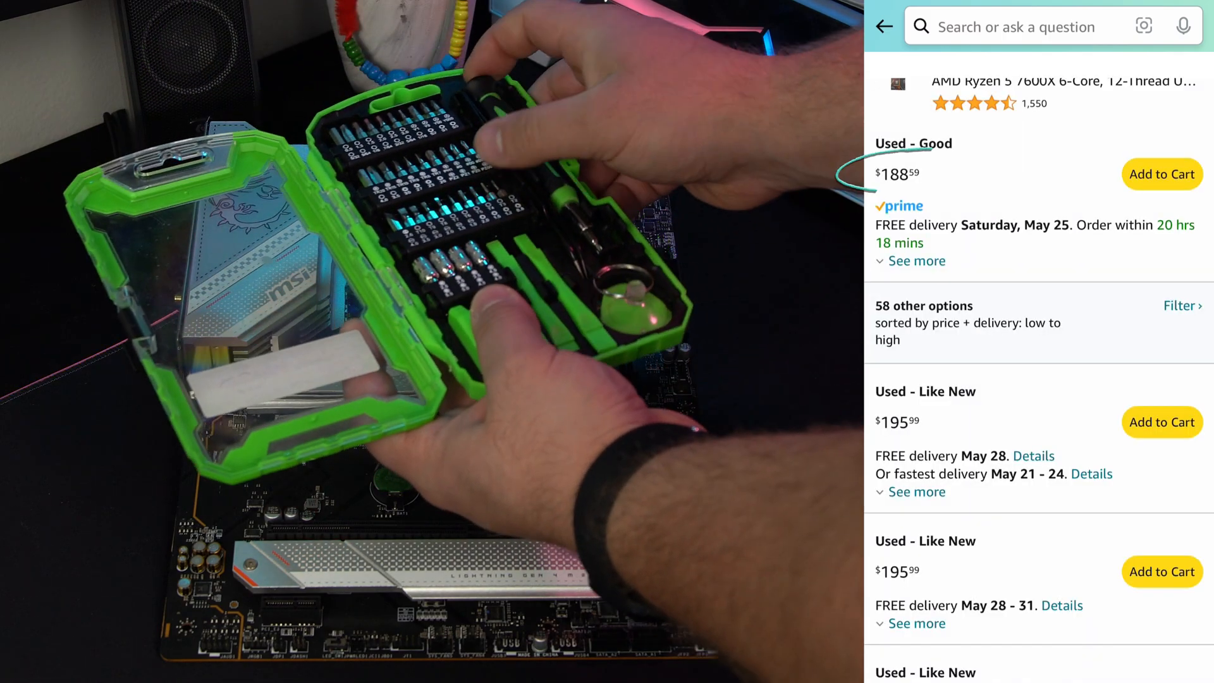
left_click(916, 260)
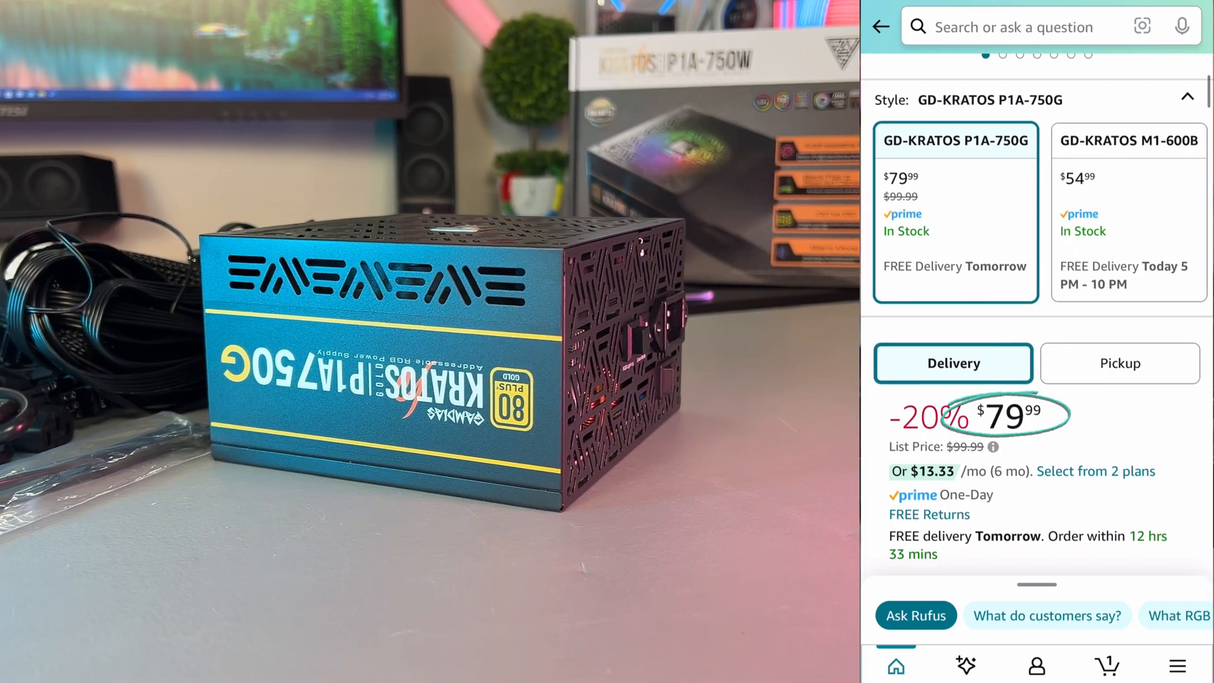
scroll("down", 3)
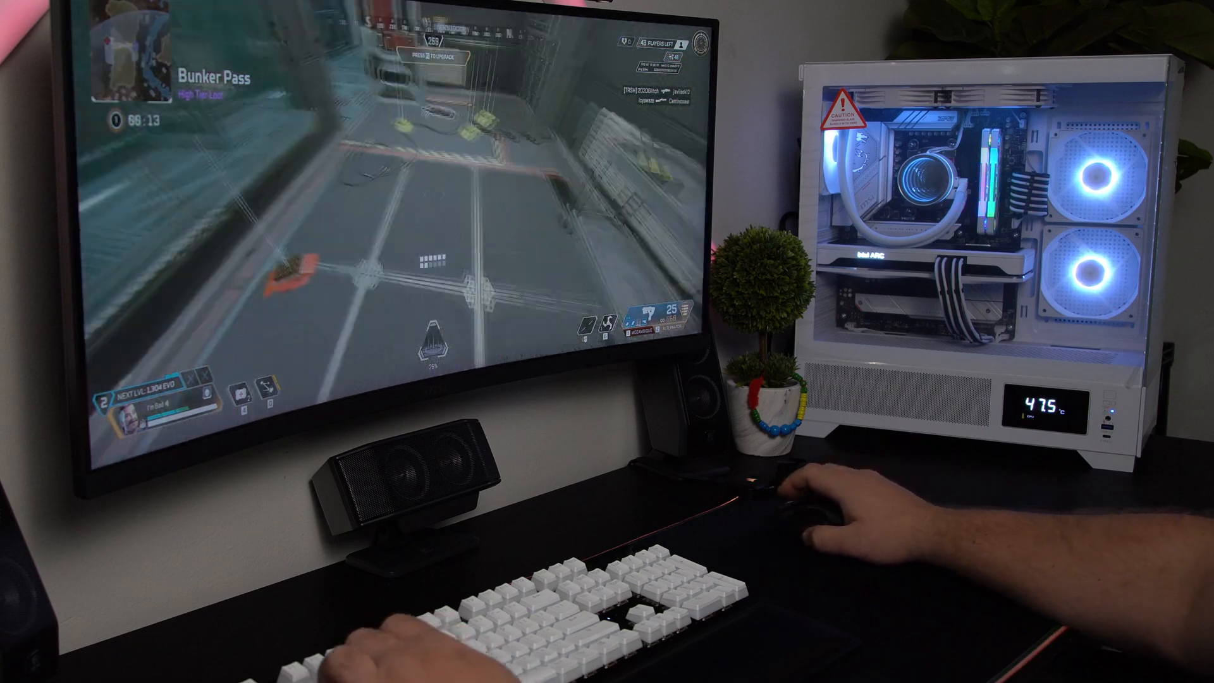
mouse_move(813, 496)
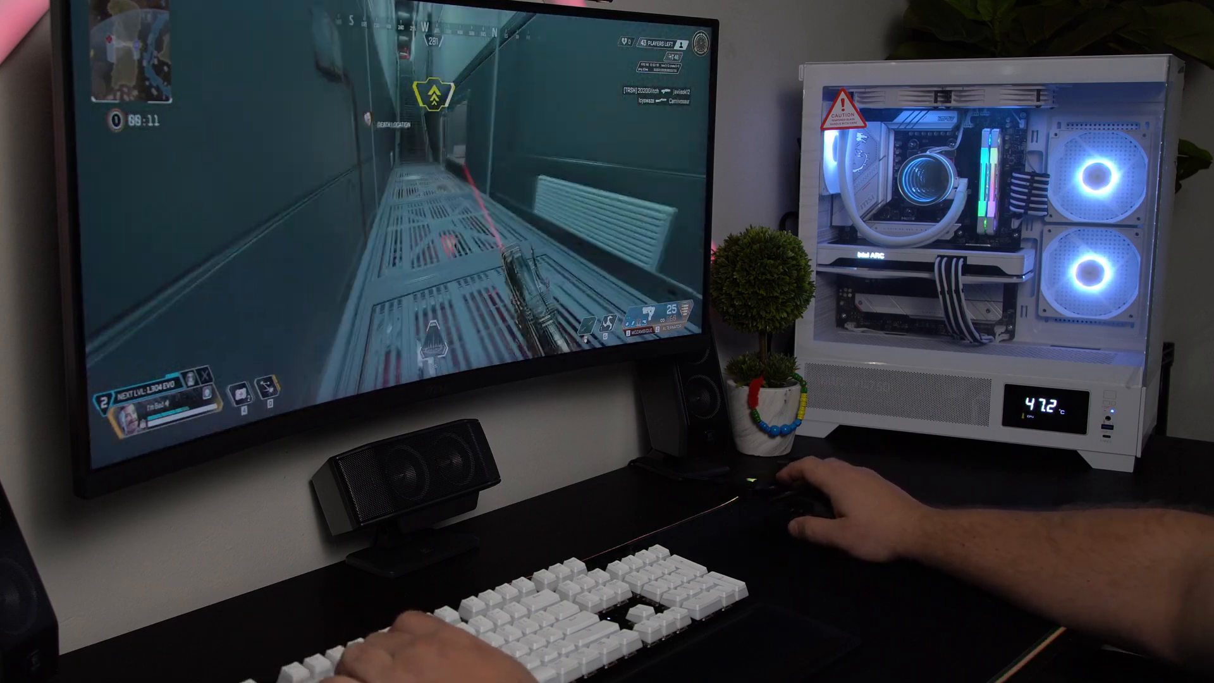